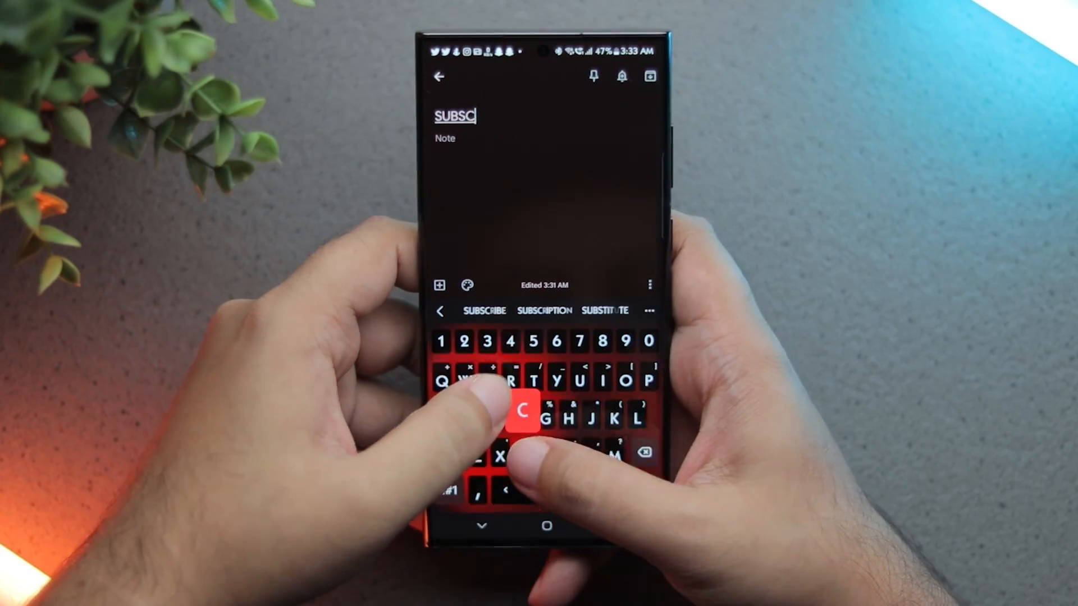
Type 'SUBSCRIBE TO R…' in a Samsung Notes note as red key effects light up
{"action": "type", "text": "RIBE TO R"}
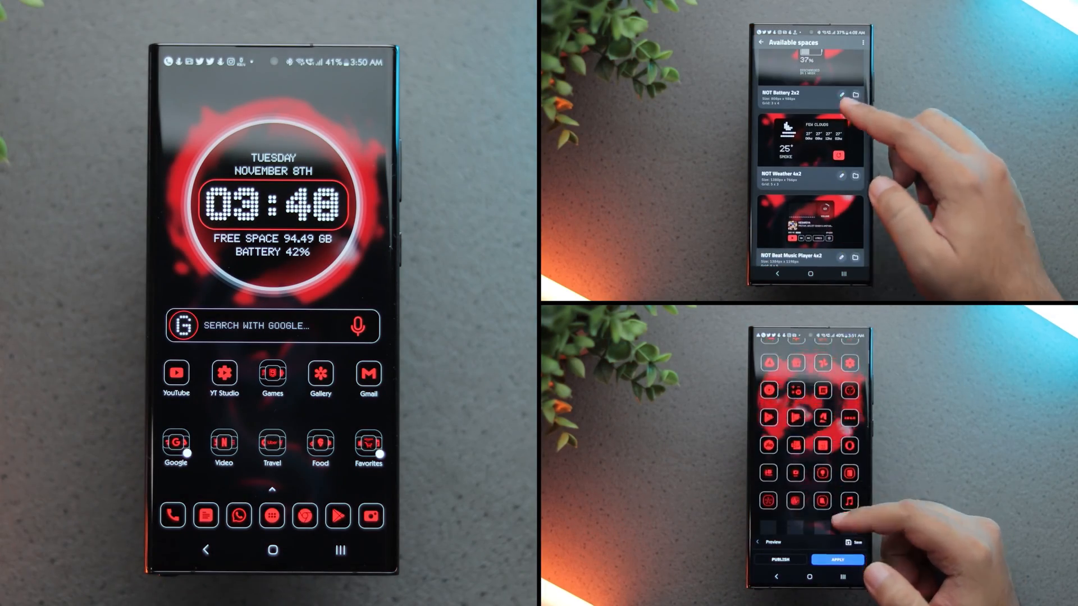
{"action": "scroll", "scroll_direction": "up", "scroll_amount": 3}
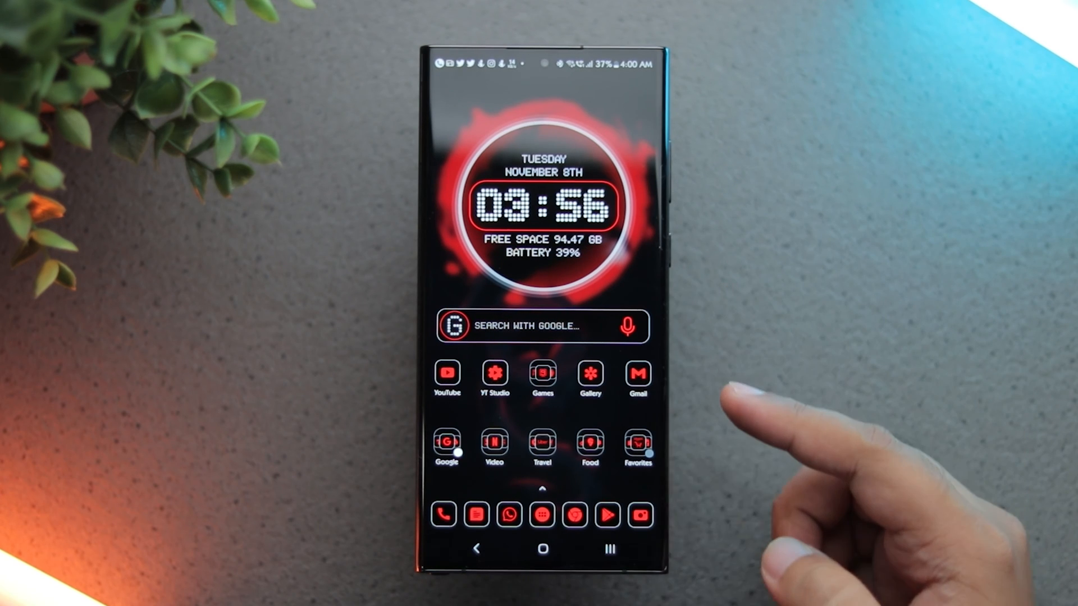
Launch Blur Wallpaper and apply a blurred version of the red-and-black wallpaper
{"action": "left_click", "coordinate": [610, 548]}
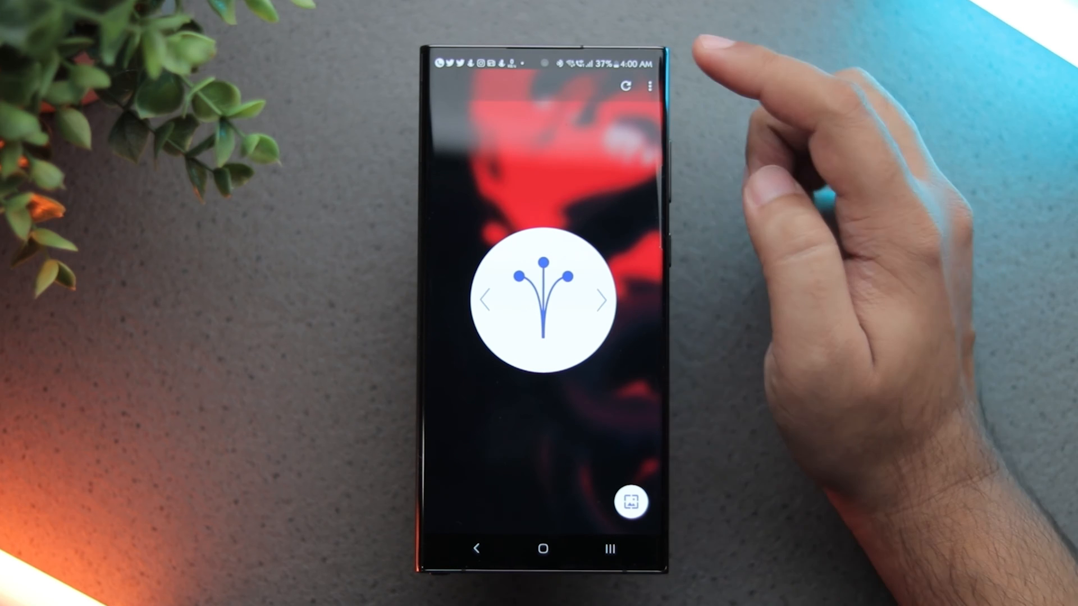
{"action": "left_click", "coordinate": [649, 87]}
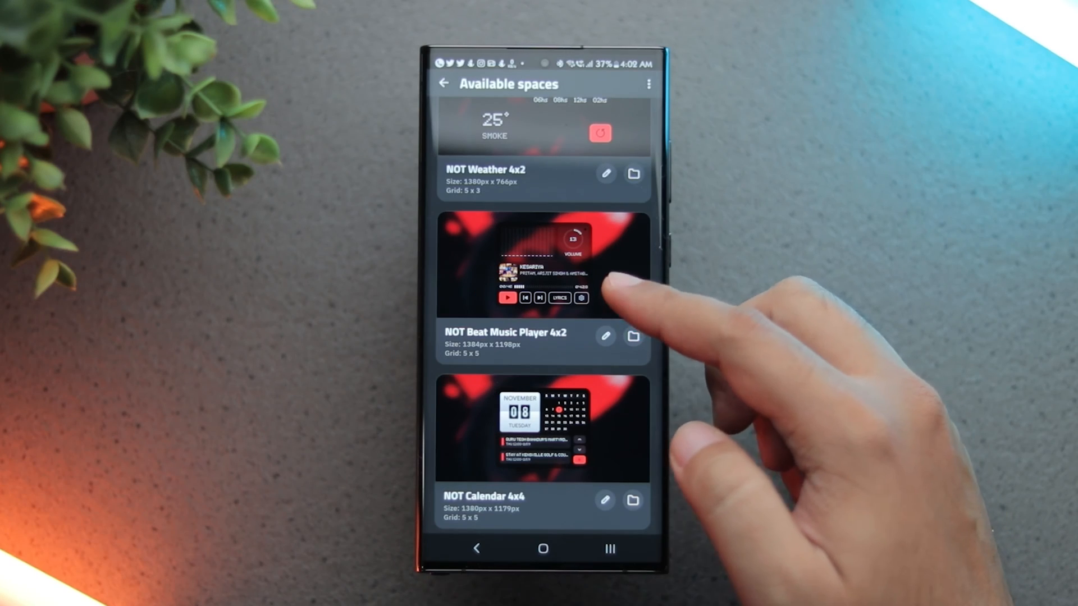
Browse KWGT's NOT designs: weather, music player, calendar, search bar and battery
{"action": "scroll", "scroll_direction": "up", "scroll_amount": 3}
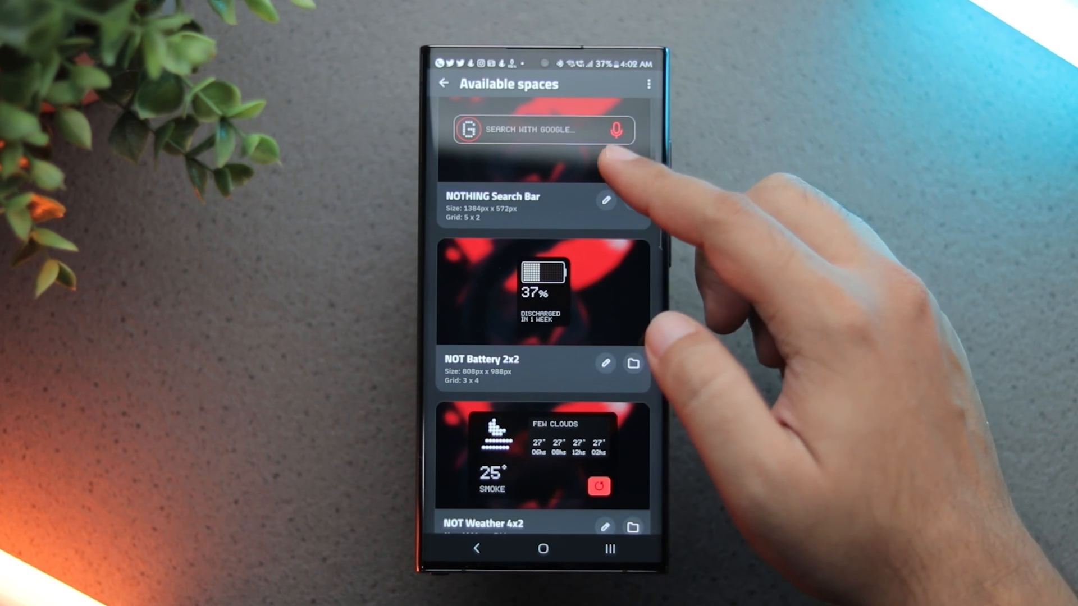
{"action": "scroll", "scroll_direction": "down", "scroll_amount": 3}
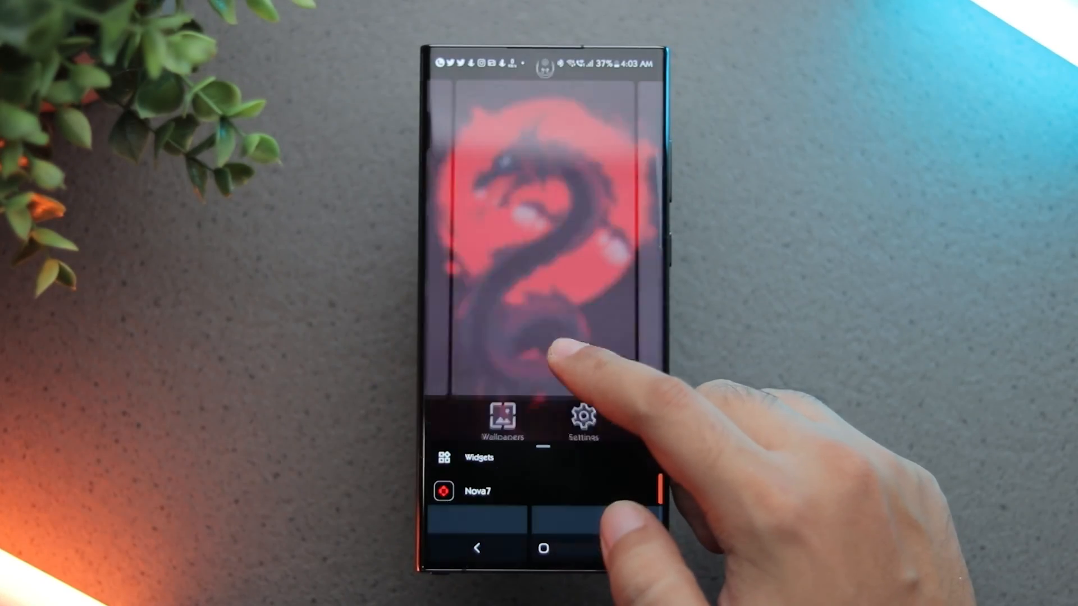
Place a KWGT widget on the home screen and load the NOT Weather preset
{"action": "left_click", "coordinate": [479, 456]}
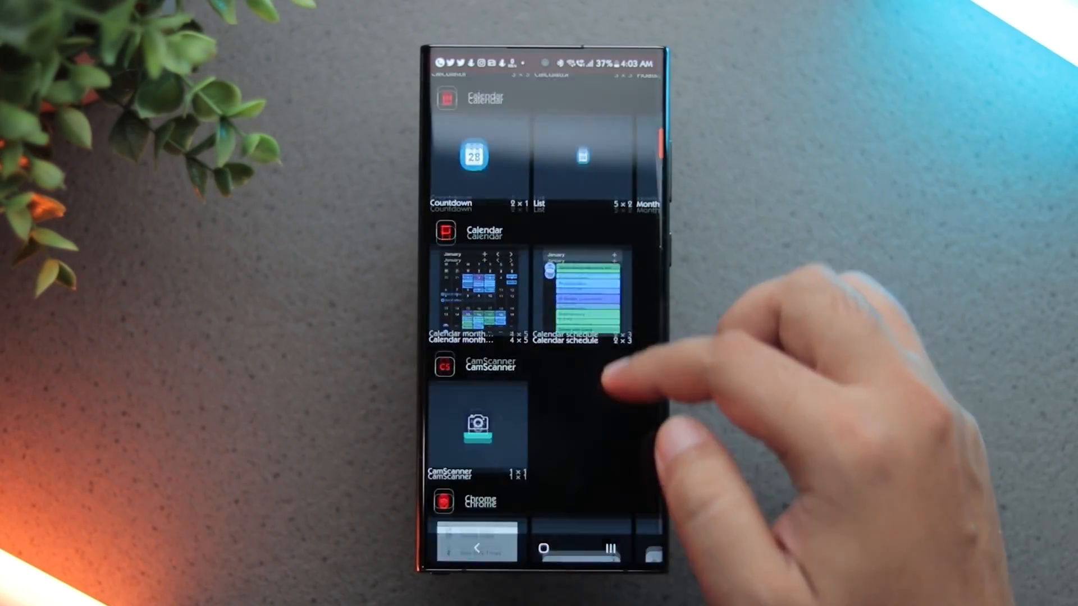
{"action": "scroll", "scroll_direction": "down", "scroll_amount": 3}
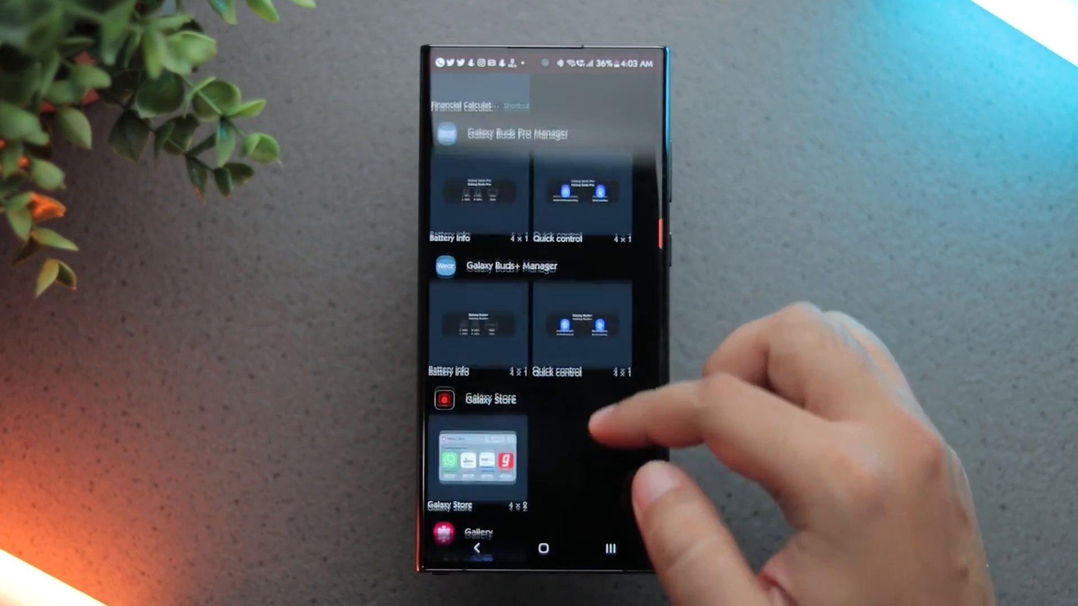
{"action": "scroll", "scroll_direction": "down", "scroll_amount": 3}
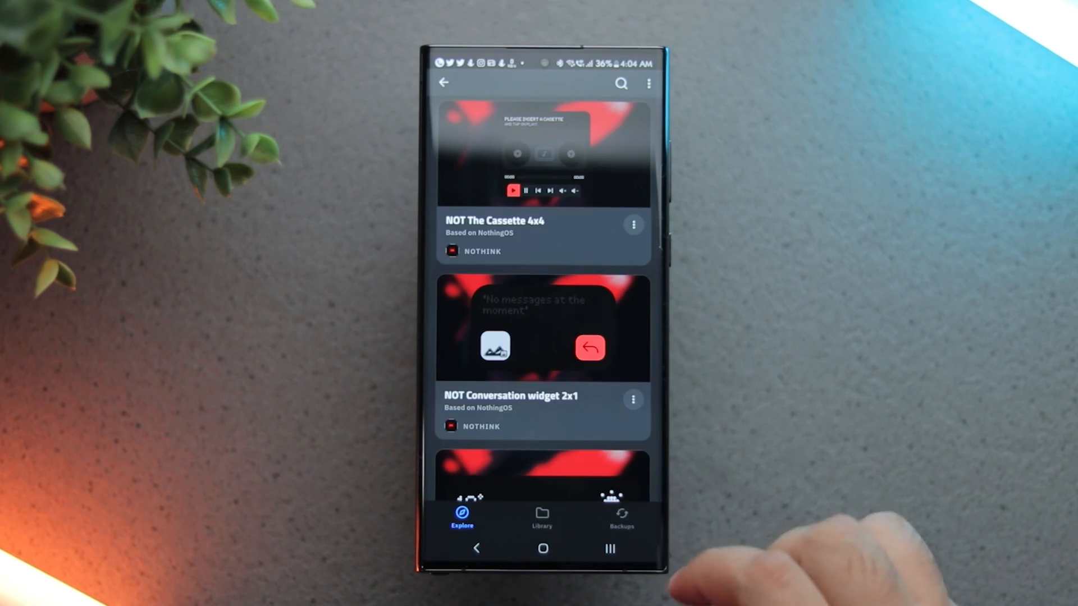
{"action": "scroll", "scroll_direction": "up", "scroll_amount": 3}
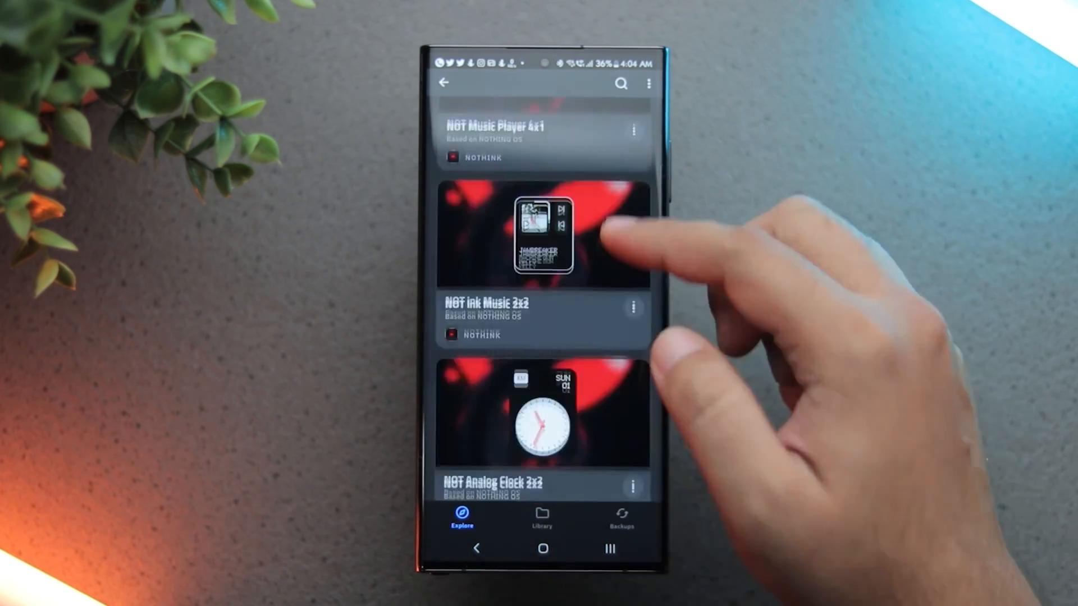
{"action": "scroll", "scroll_direction": "down", "scroll_amount": 3}
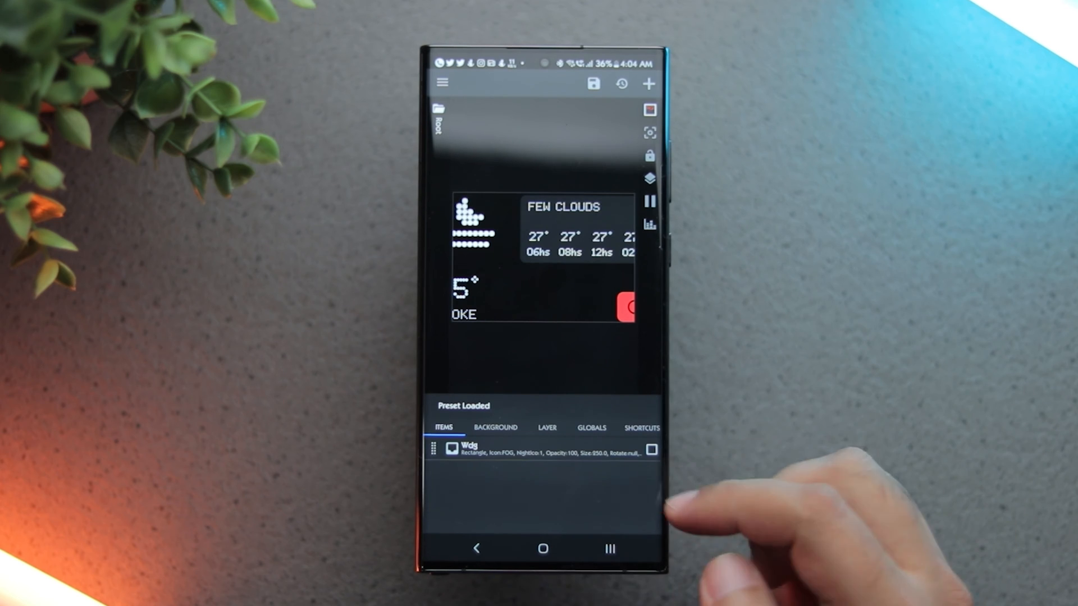
Lower the weather widget's Layer scale to 82.8, then check the Globals tab
{"action": "left_click", "coordinate": [541, 427]}
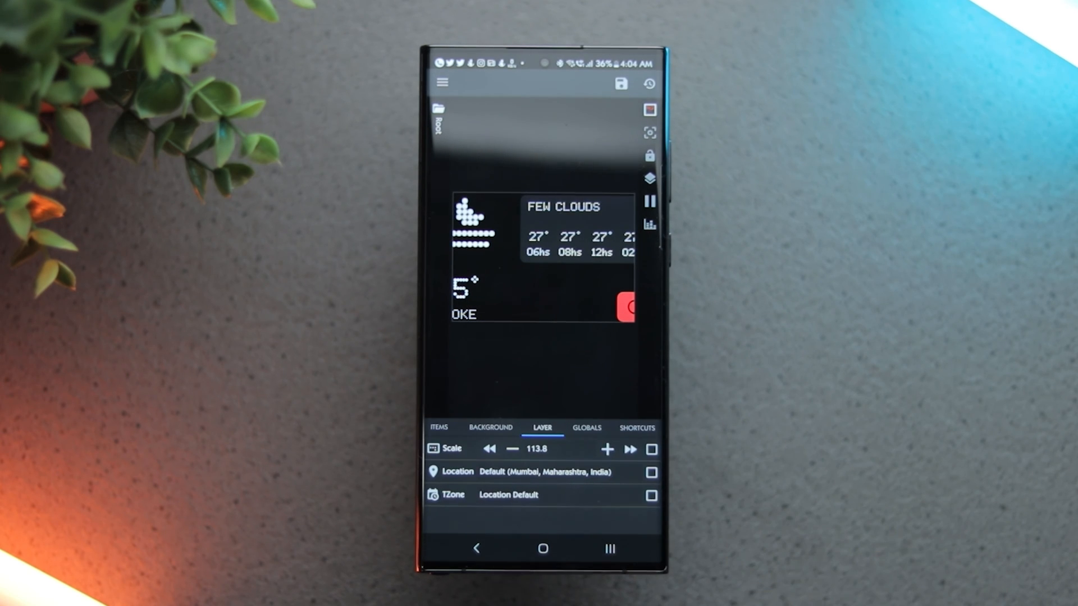
{"action": "left_click", "coordinate": [512, 449]}
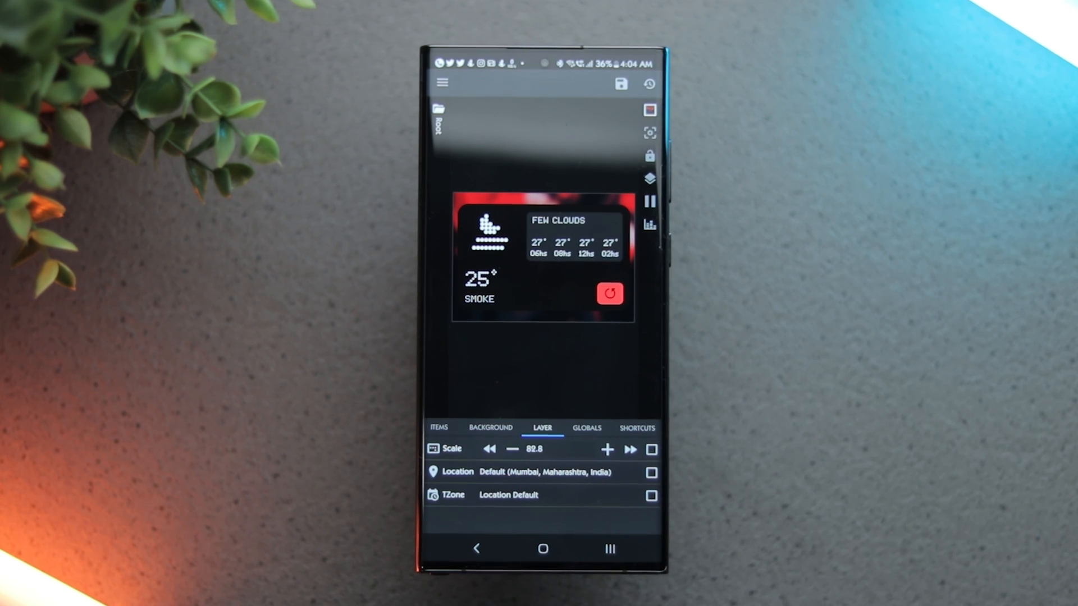
{"action": "left_click", "coordinate": [542, 427]}
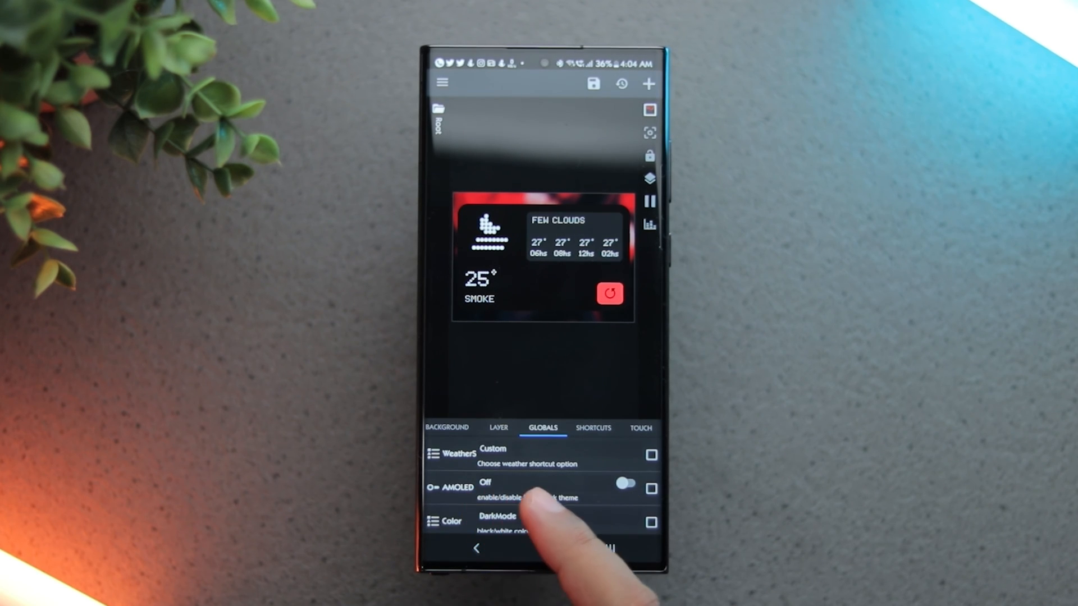
{"action": "left_click", "coordinate": [625, 483]}
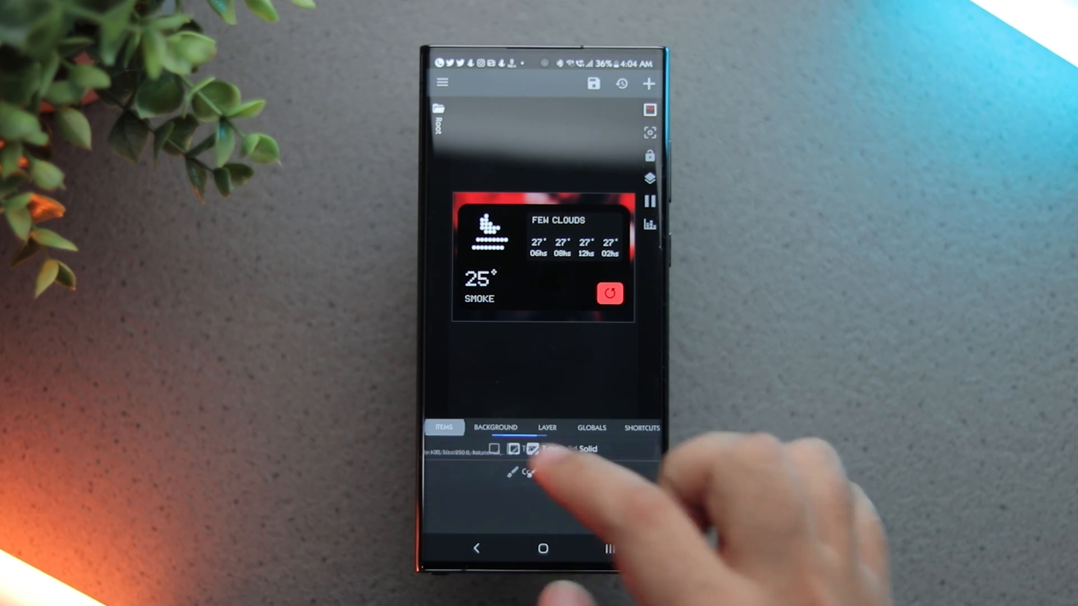
Give the background rectangle a Vertical Gradient texture, save the preset and return home
{"action": "left_click", "coordinate": [443, 426]}
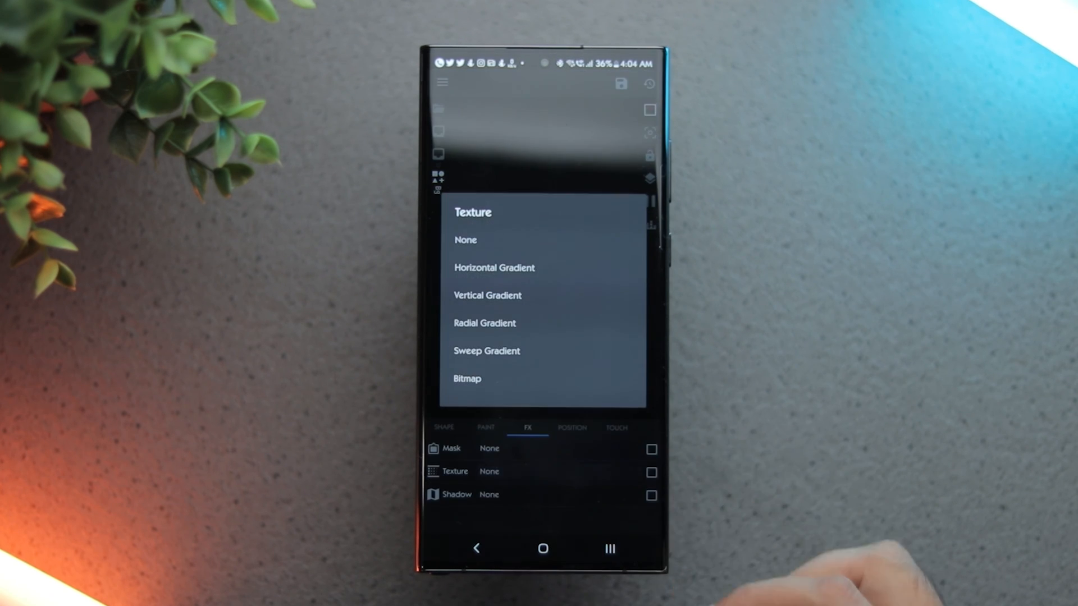
{"action": "left_click", "coordinate": [487, 295]}
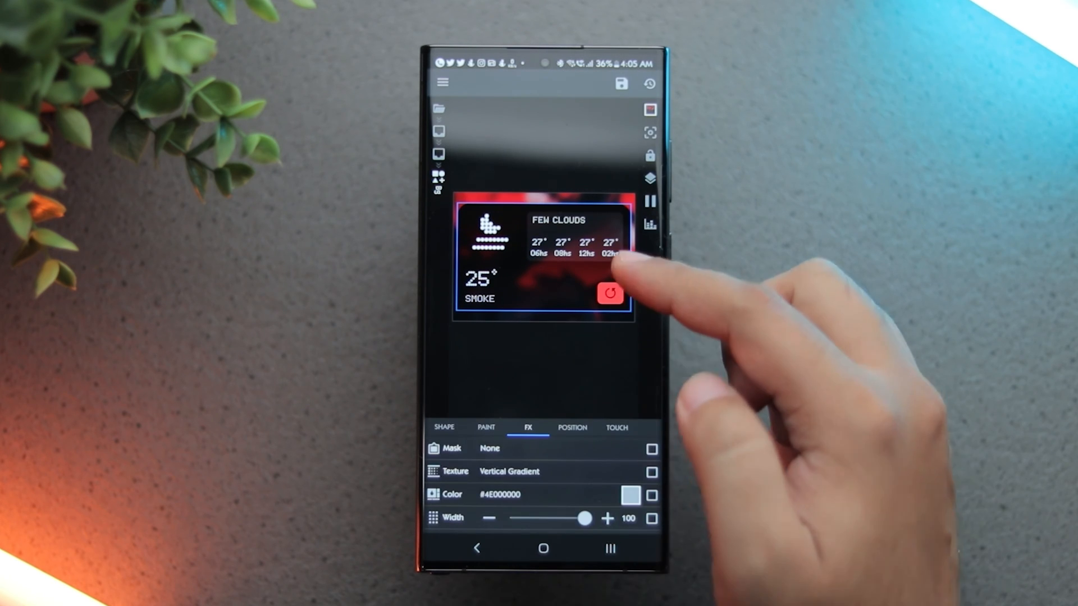
{"action": "left_click", "coordinate": [621, 83]}
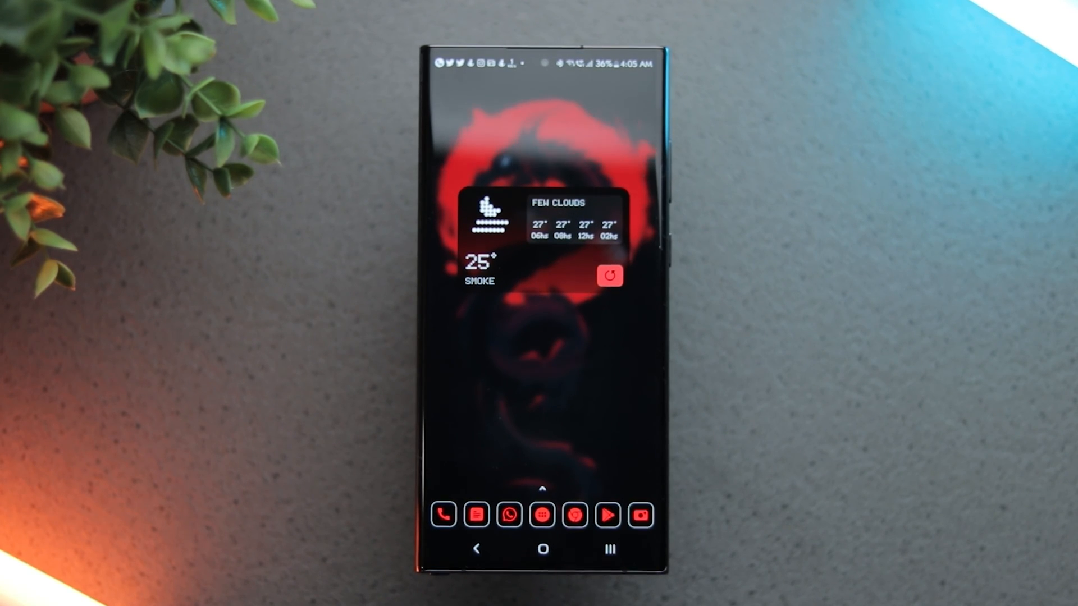
{"action": "left_click", "coordinate": [539, 549]}
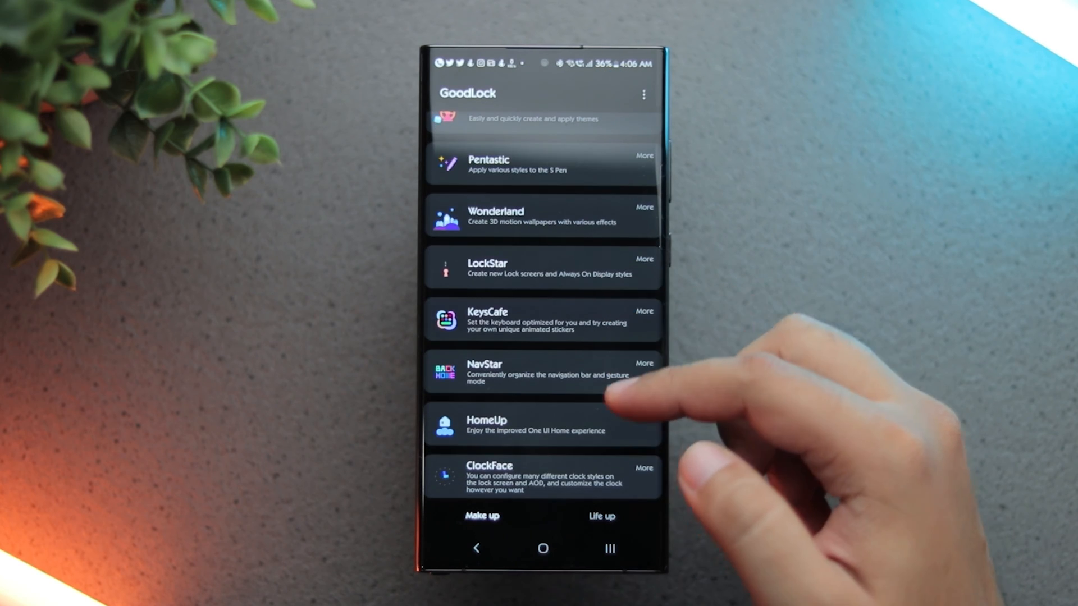
Scroll through Good Lock's Make up module list and back to the top
{"action": "scroll", "scroll_direction": "down", "scroll_amount": 3}
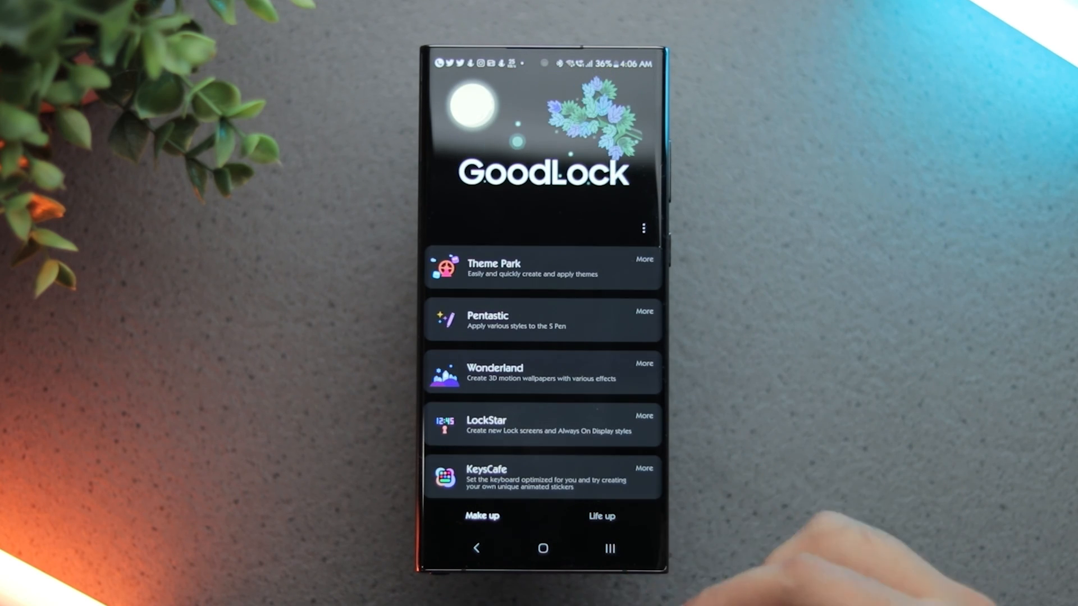
{"action": "scroll", "scroll_direction": "up", "scroll_amount": 3}
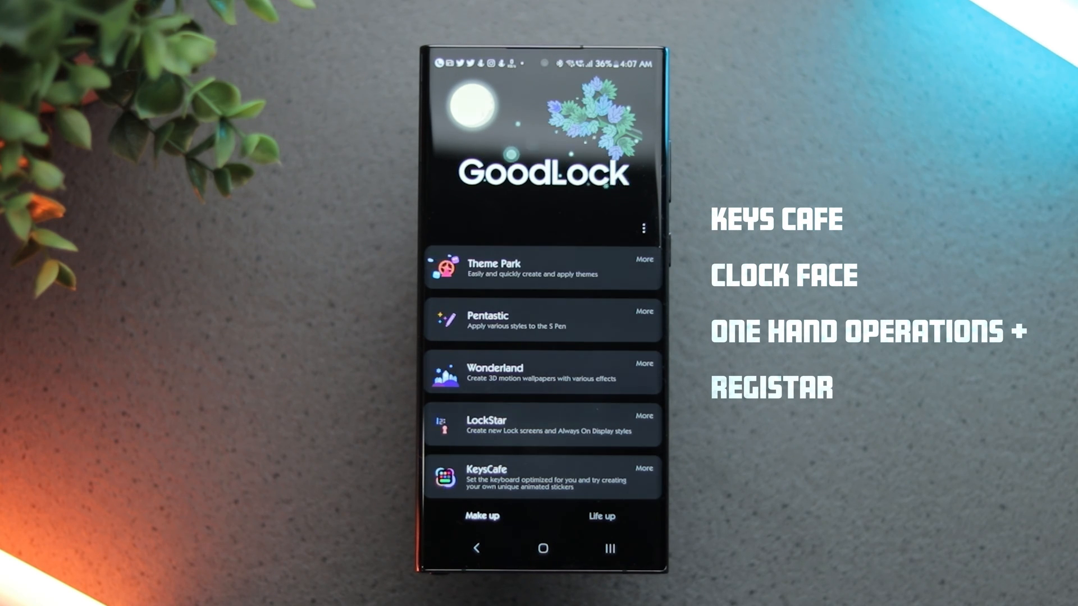
In Keys Cafe, set the keyboard's key-press effect to a red glow
{"action": "left_click", "coordinate": [542, 475]}
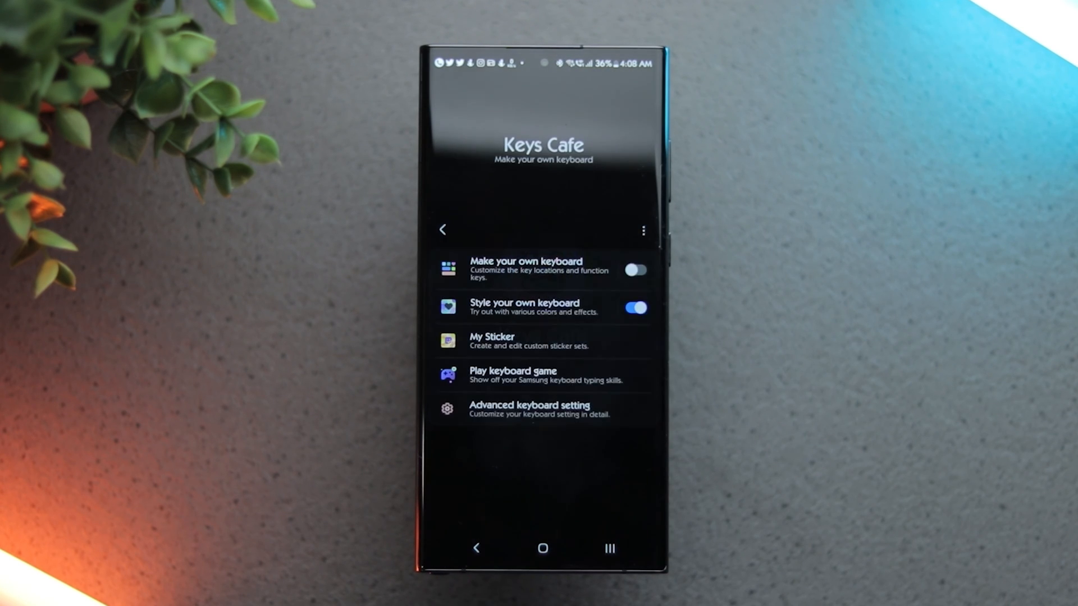
{"action": "left_click", "coordinate": [522, 308]}
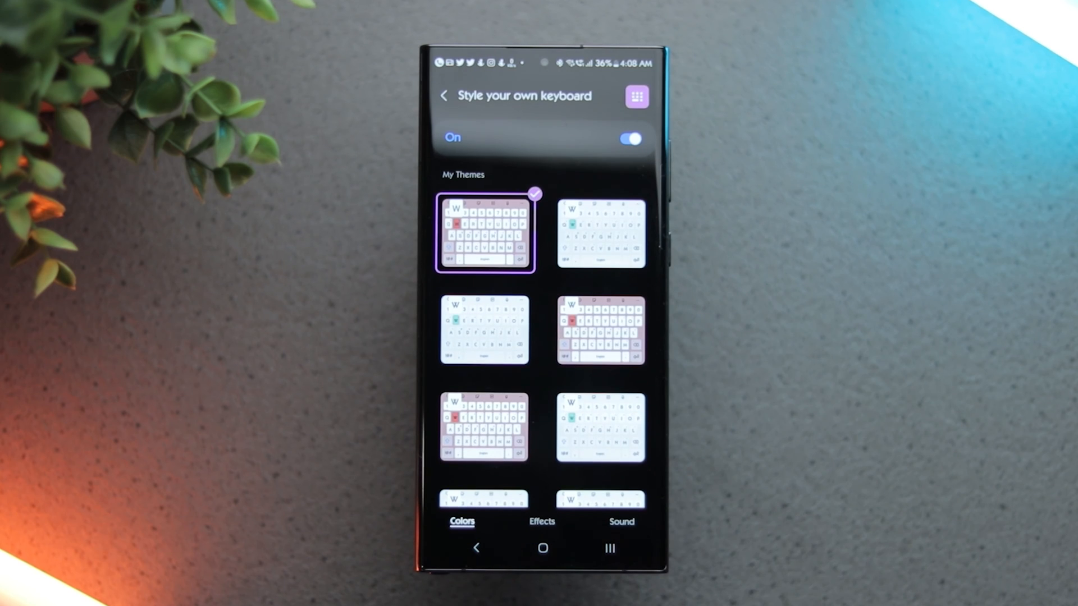
{"action": "left_click", "coordinate": [541, 521]}
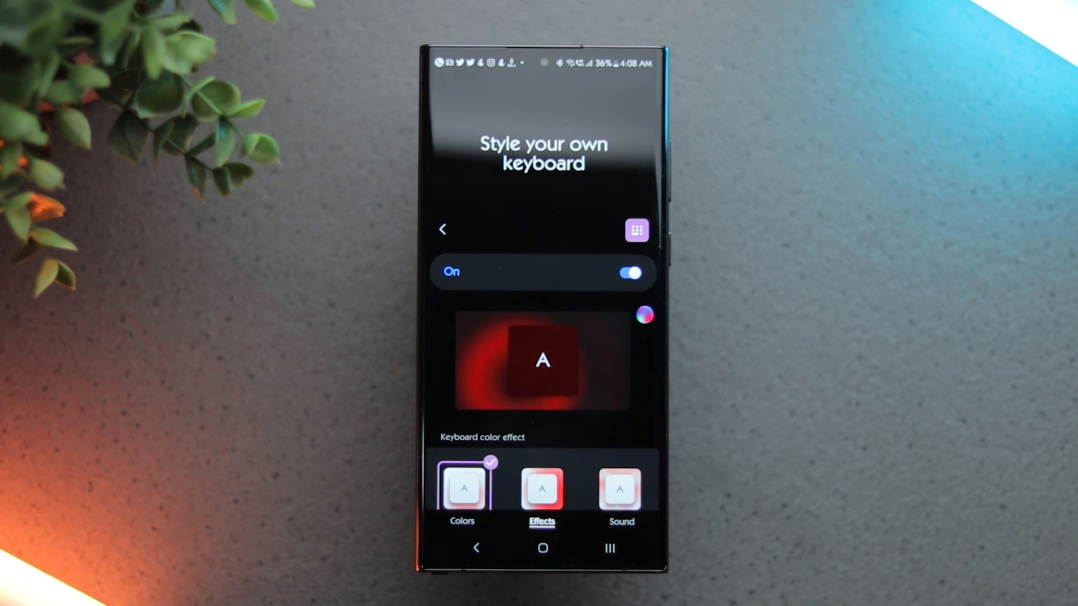
{"action": "left_click", "coordinate": [644, 315]}
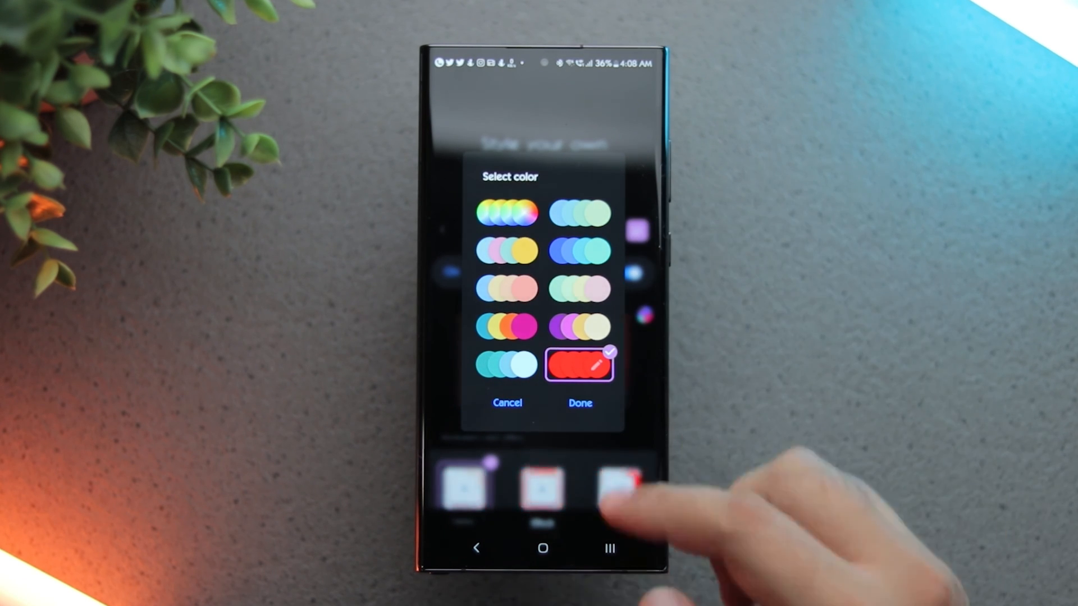
{"action": "left_click", "coordinate": [579, 403]}
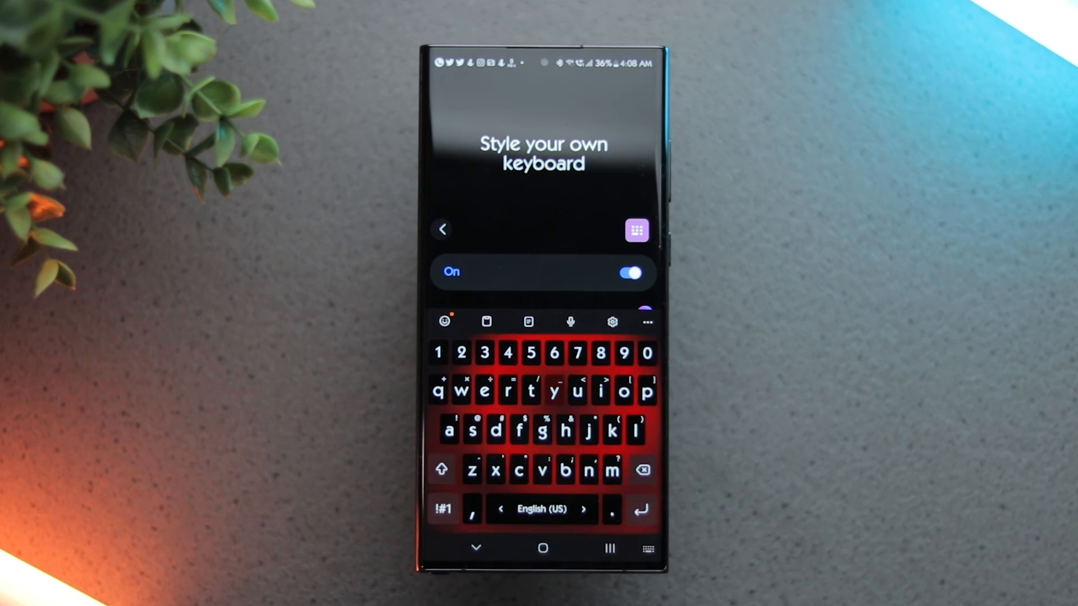
{"action": "left_click", "coordinate": [442, 229]}
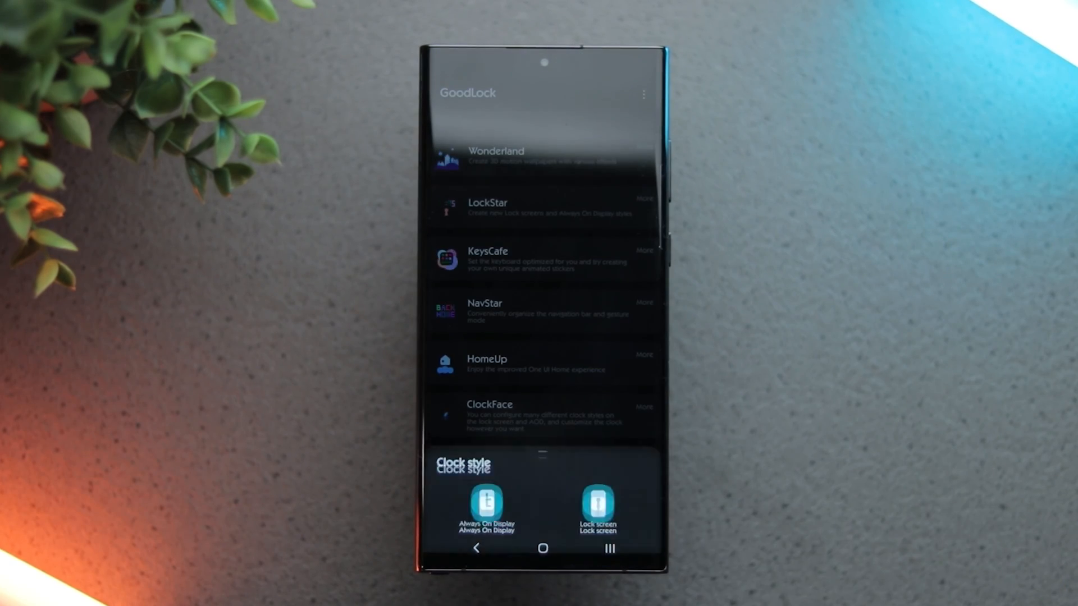
Pick Always On Display or Lock screen in ClockFace's Clock style sheet
{"action": "left_click", "coordinate": [489, 415]}
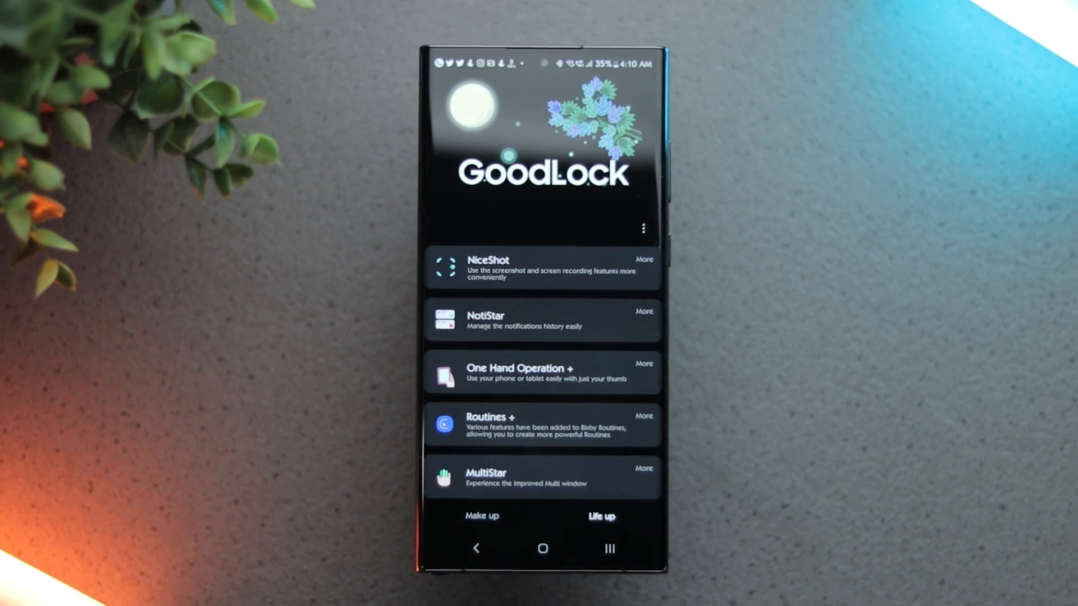
Open One Hand Operation + from Good Lock's Life up tab
{"action": "left_click", "coordinate": [542, 373]}
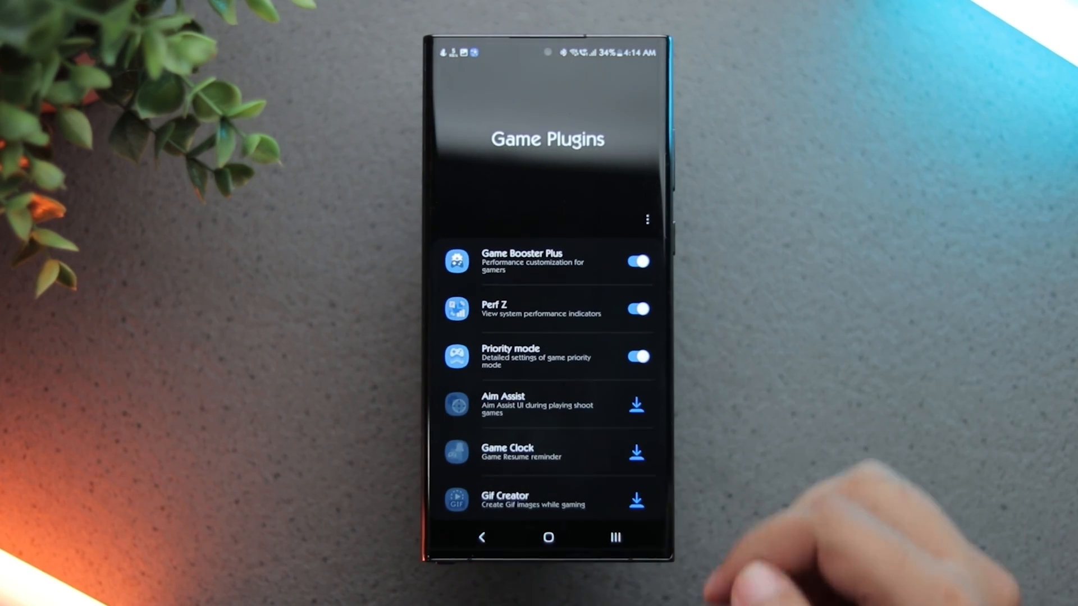
Scroll the Game Plugins list with Game Booster Plus, Perf Z and Priority mode enabled
{"action": "scroll", "scroll_direction": "up", "scroll_amount": 3}
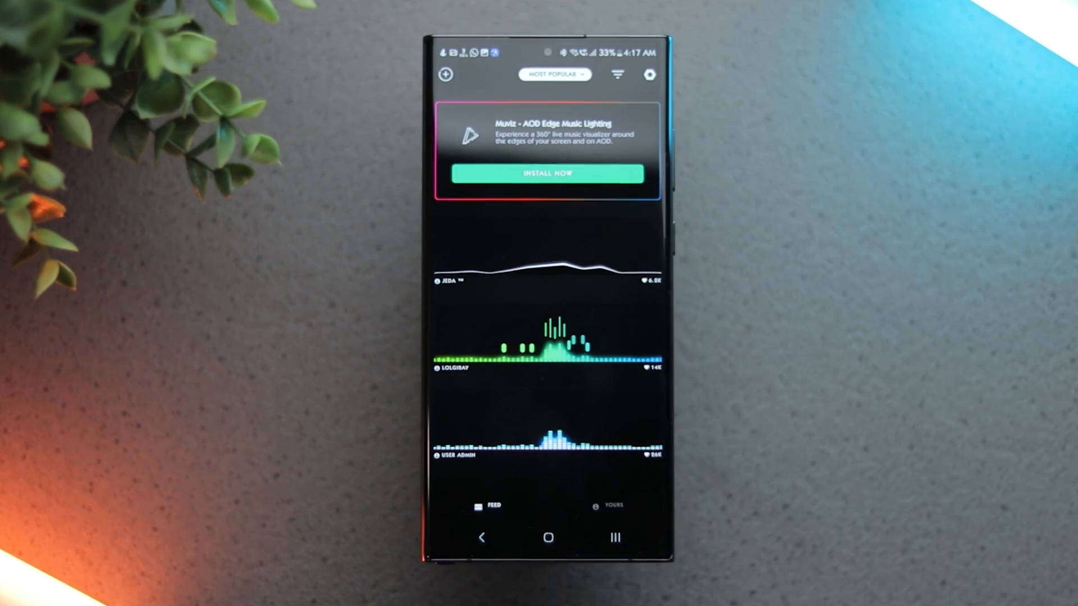
Browse the Muviz feed, then open and apply the red visualizer design from Yours
{"action": "scroll", "scroll_direction": "up", "scroll_amount": 3}
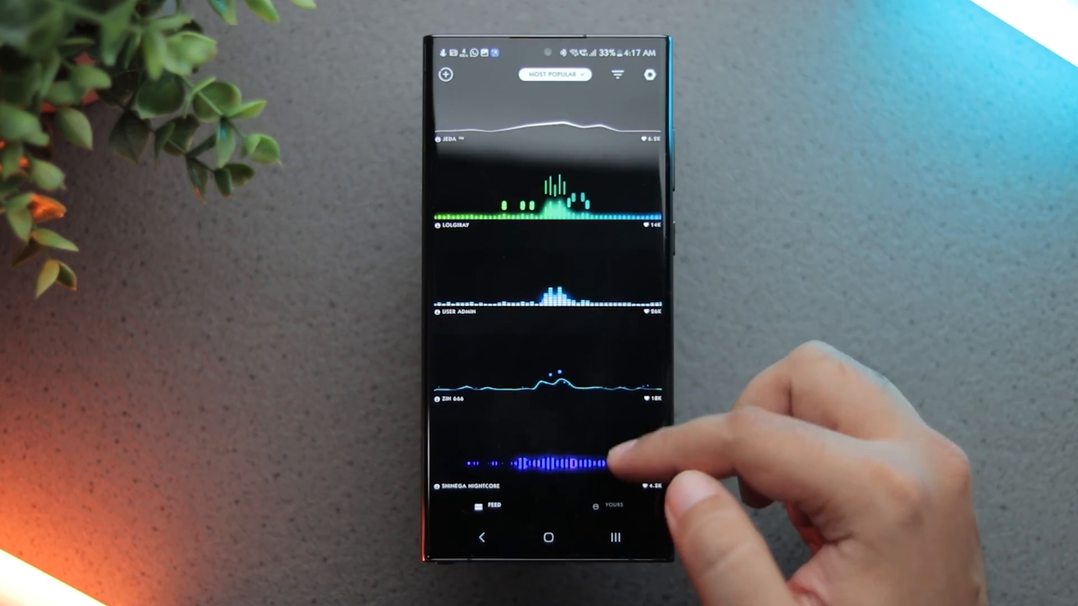
{"action": "scroll", "scroll_direction": "up", "scroll_amount": 3}
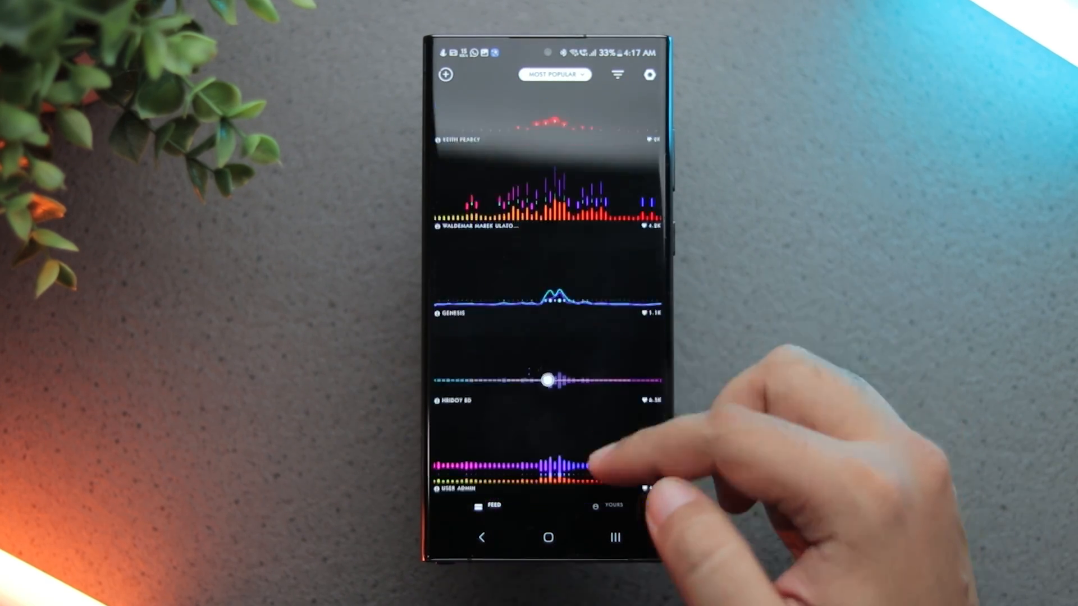
{"action": "scroll", "scroll_direction": "up", "scroll_amount": 3}
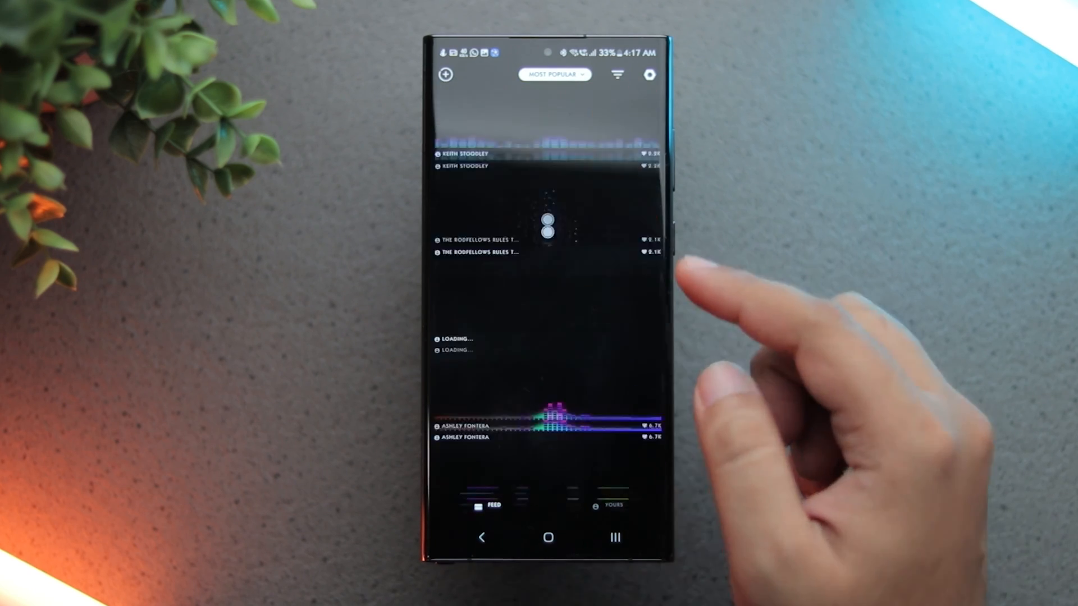
{"action": "left_click", "coordinate": [606, 505]}
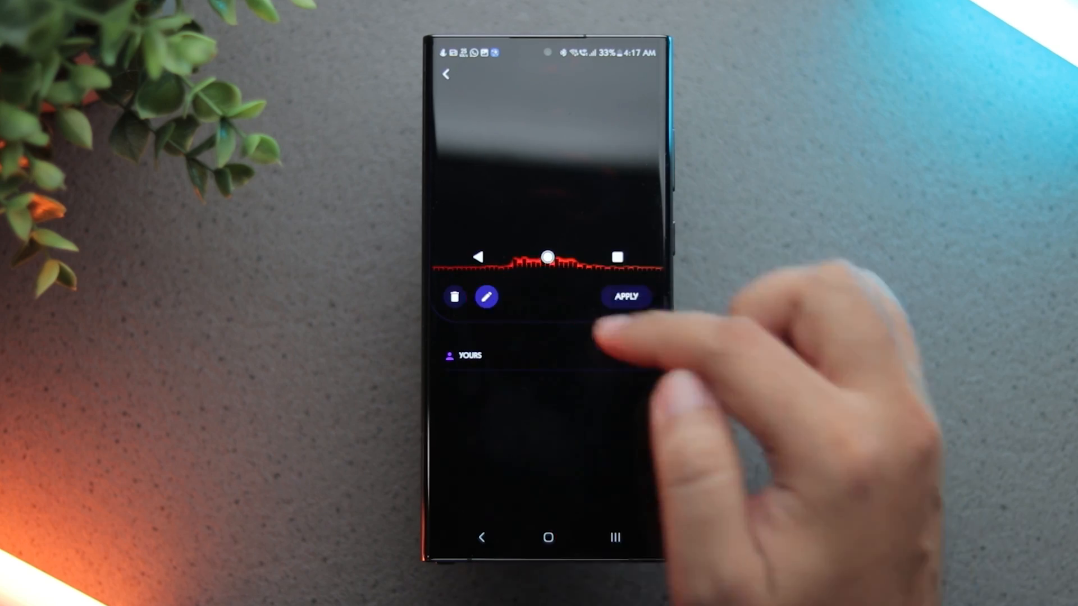
{"action": "left_click", "coordinate": [624, 296]}
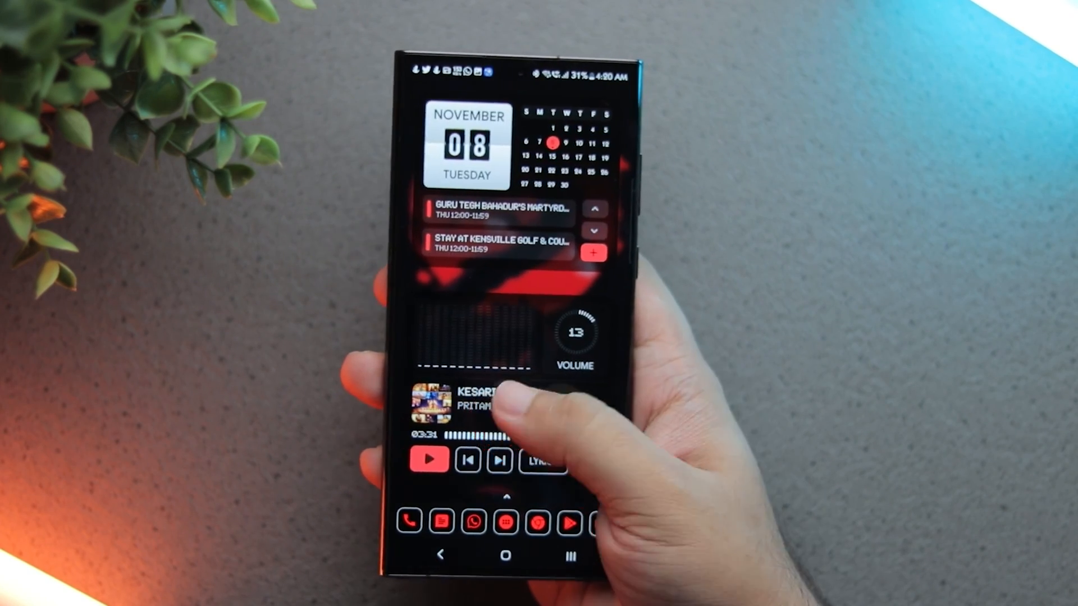
Swipe up from the Nova home screen to show the alphabetical red-outlined app drawer
{"action": "scroll", "scroll_direction": "up", "scroll_amount": 3}
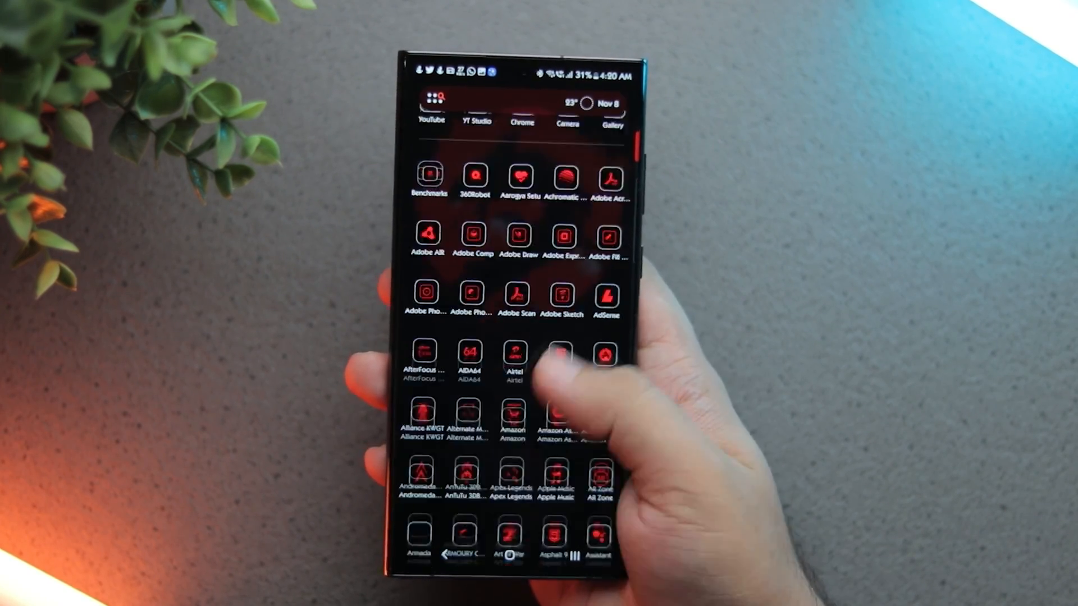